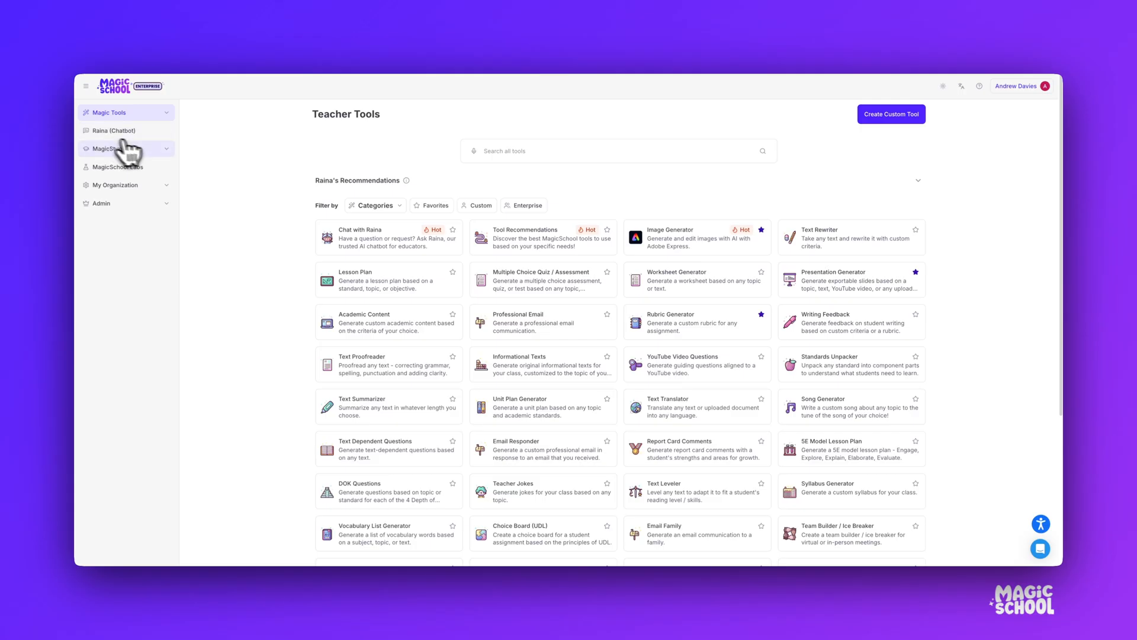
Step: Browse the student tools catalogue and the list of existing student rooms
left_click(113, 151)
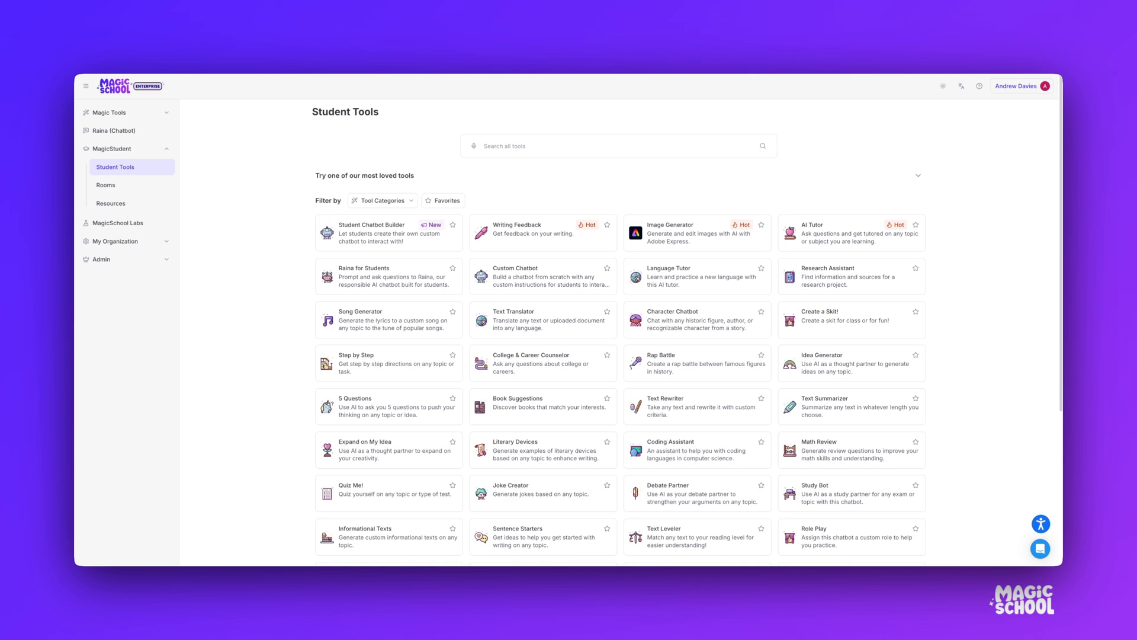
left_click(106, 185)
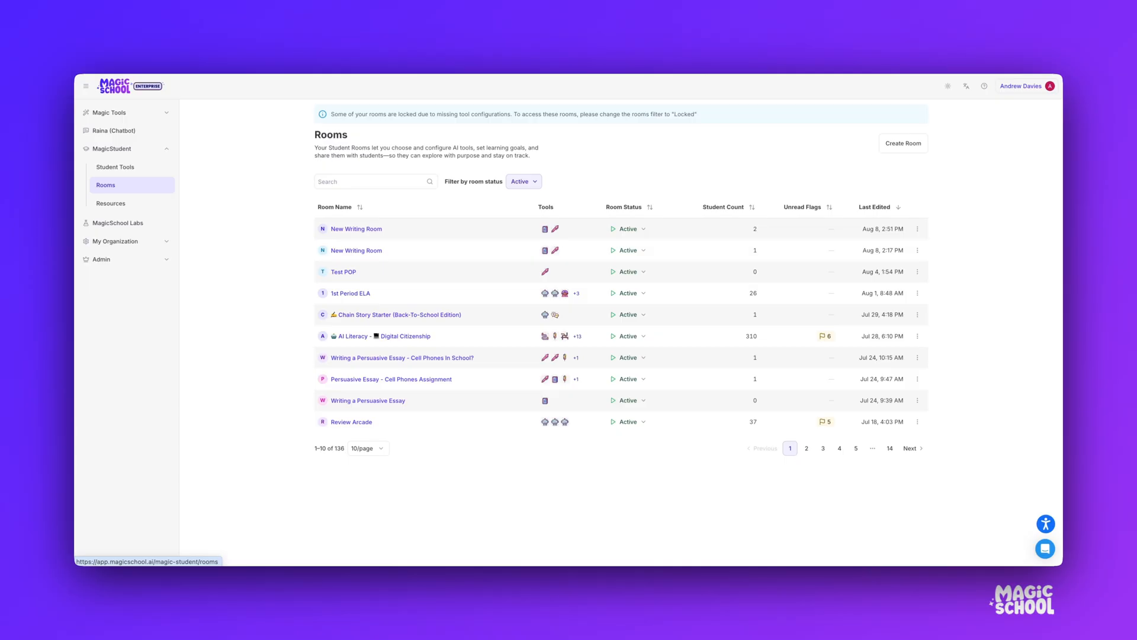
mouse_move(305, 236)
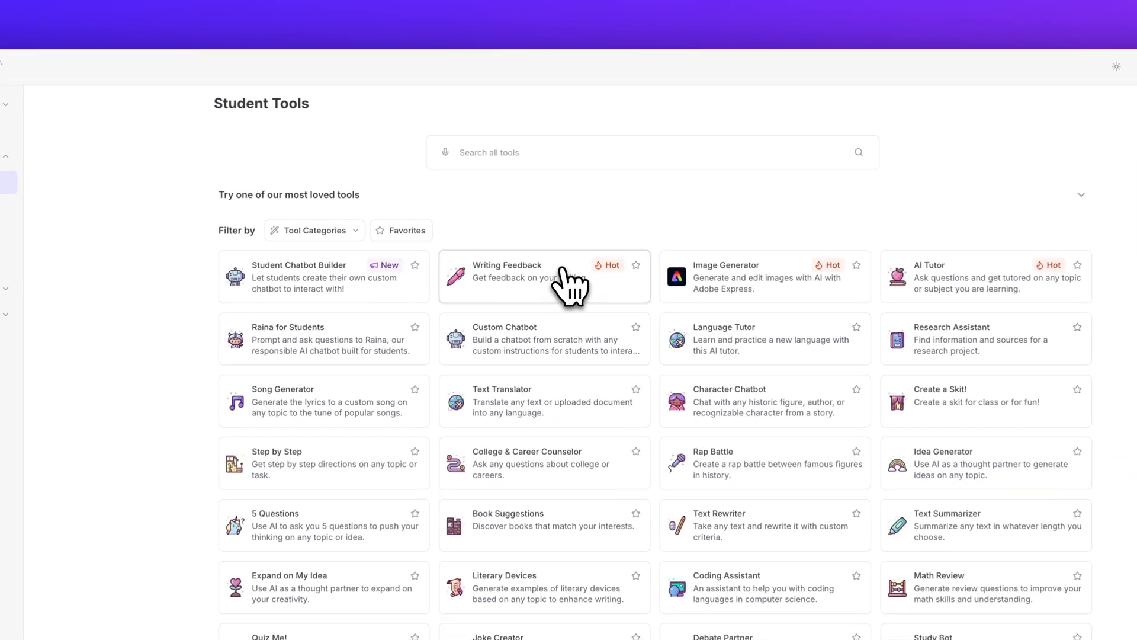
Step: Start customizing the Writing Feedback tool and prefill its preview with exemplar content
left_click(543, 276)
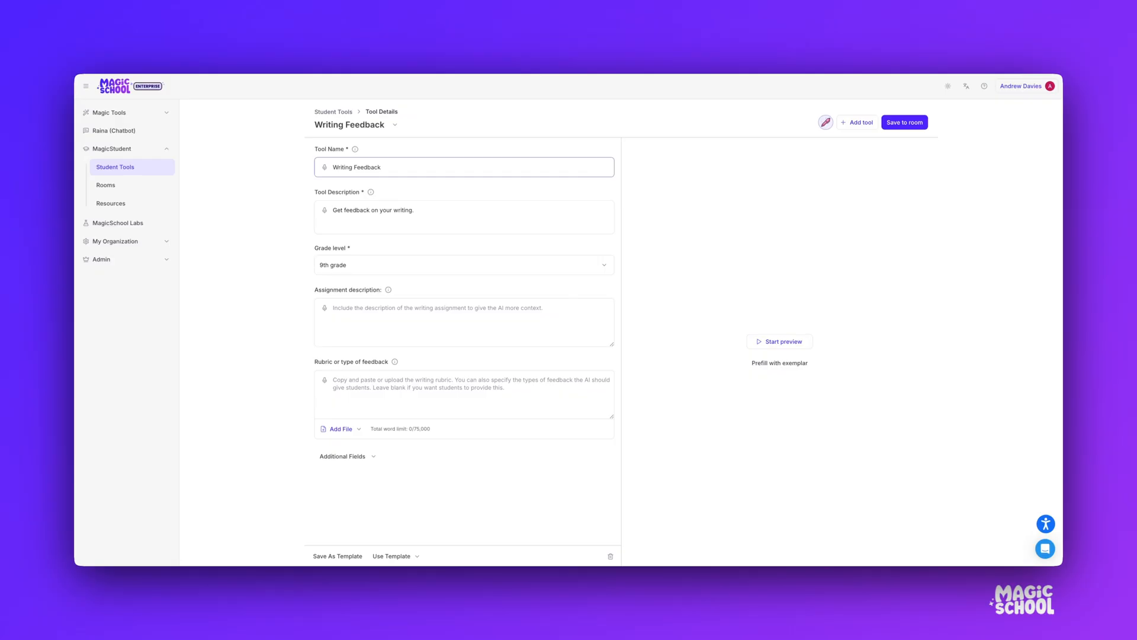
left_click(465, 167)
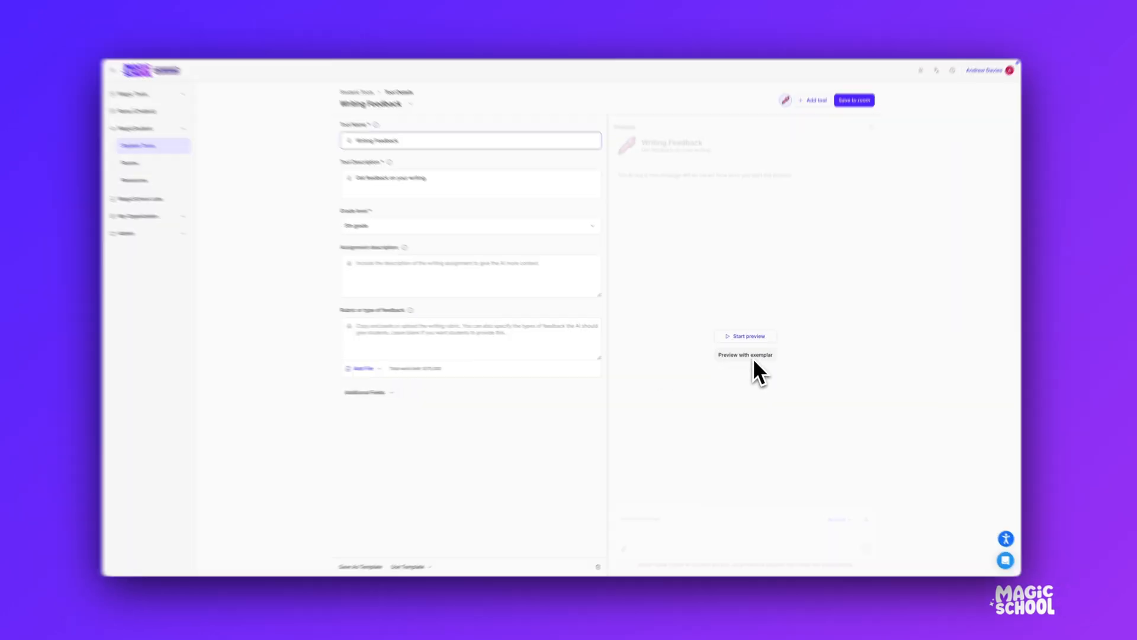
Step: Scroll through the exemplar preview of the sample essay feedback
left_click(746, 354)
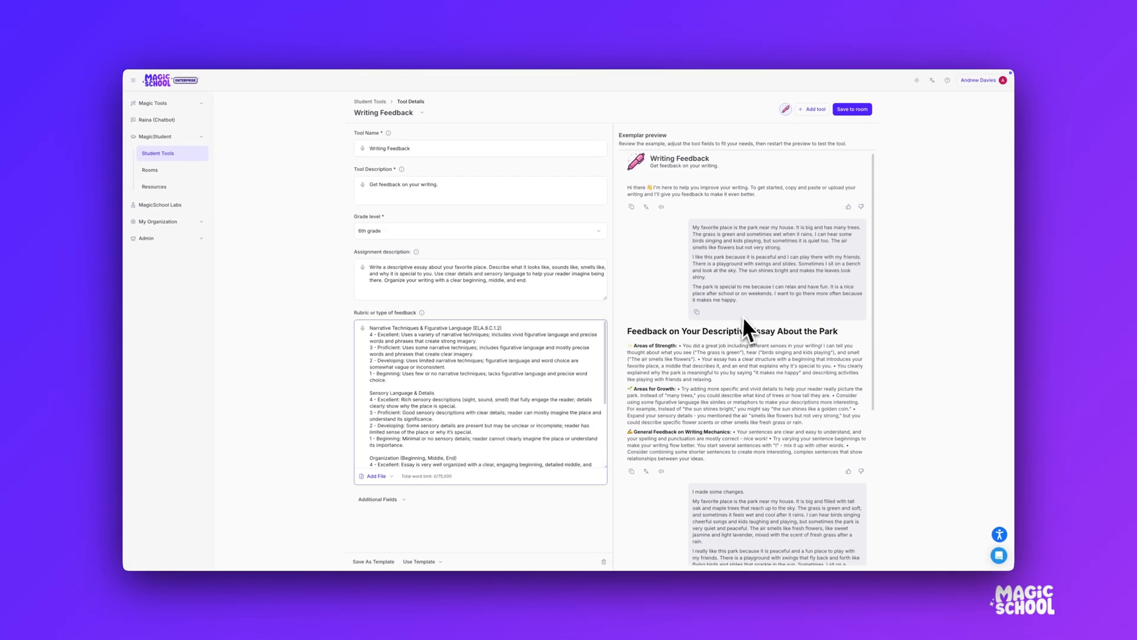
scroll("down", 3)
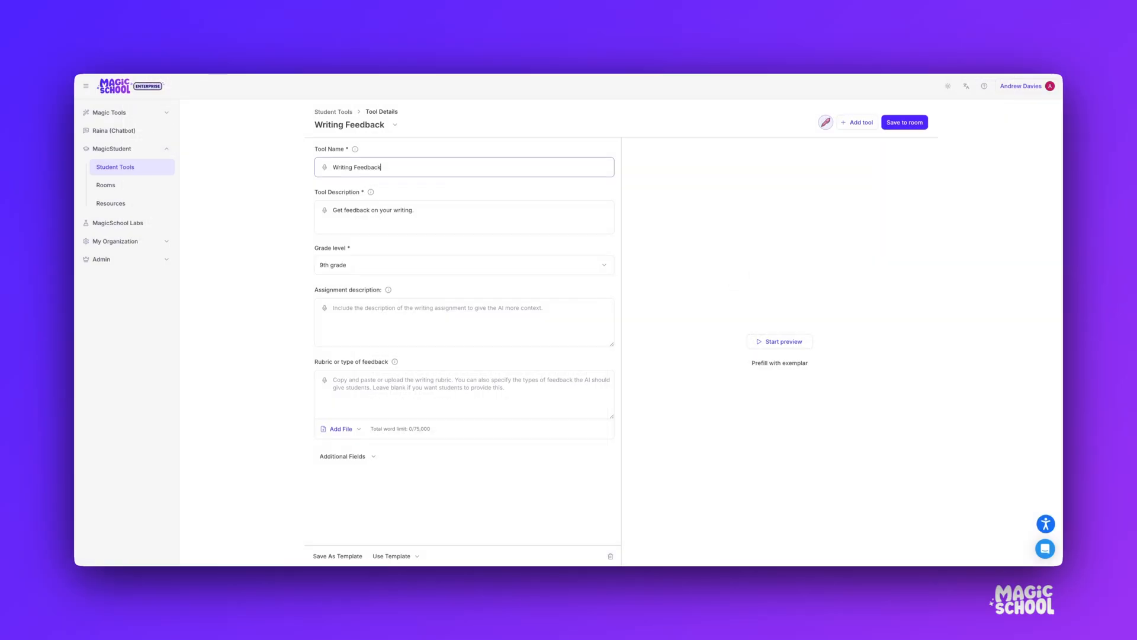
mouse_move(427, 524)
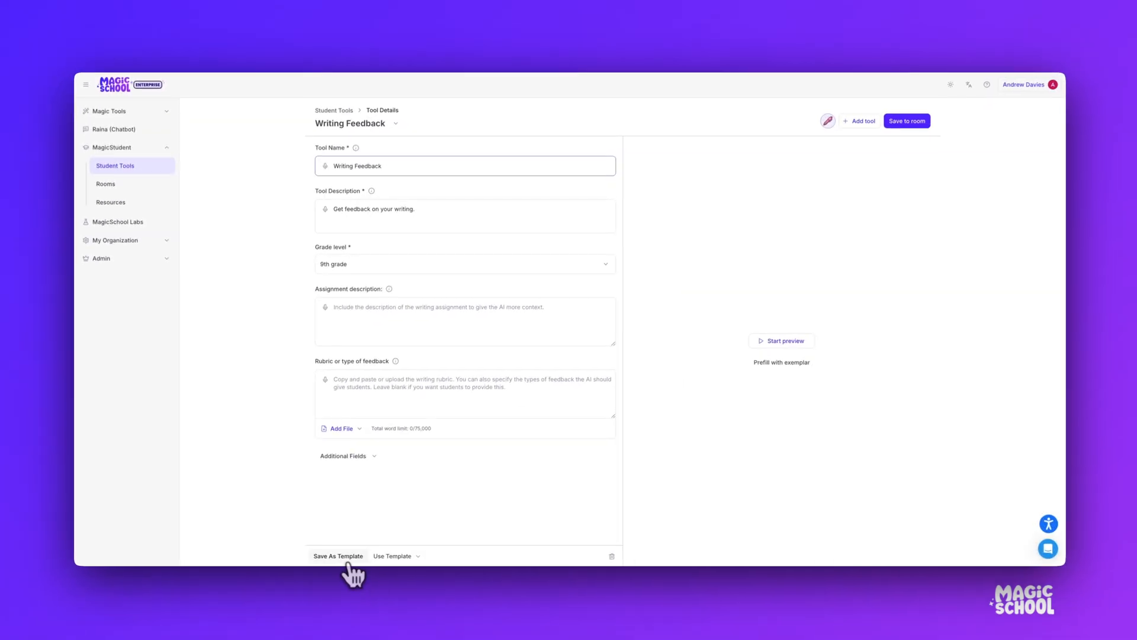
Step: Fill the Writing Feedback form from the saved Persuasion Essay template and review it
left_click(396, 555)
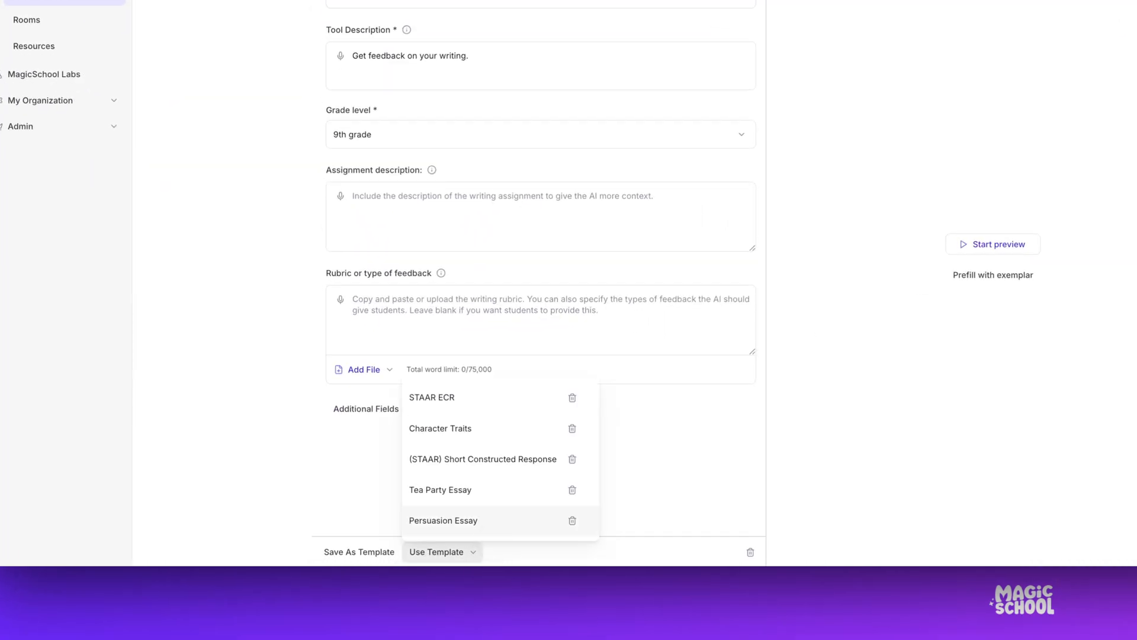
left_click(443, 520)
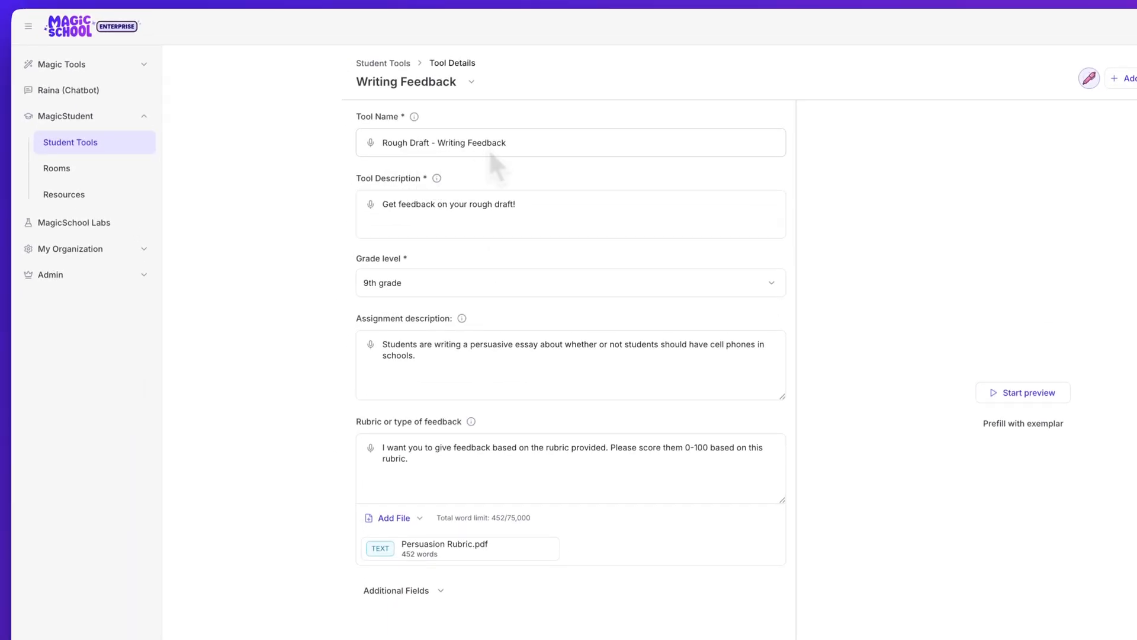
mouse_move(499, 170)
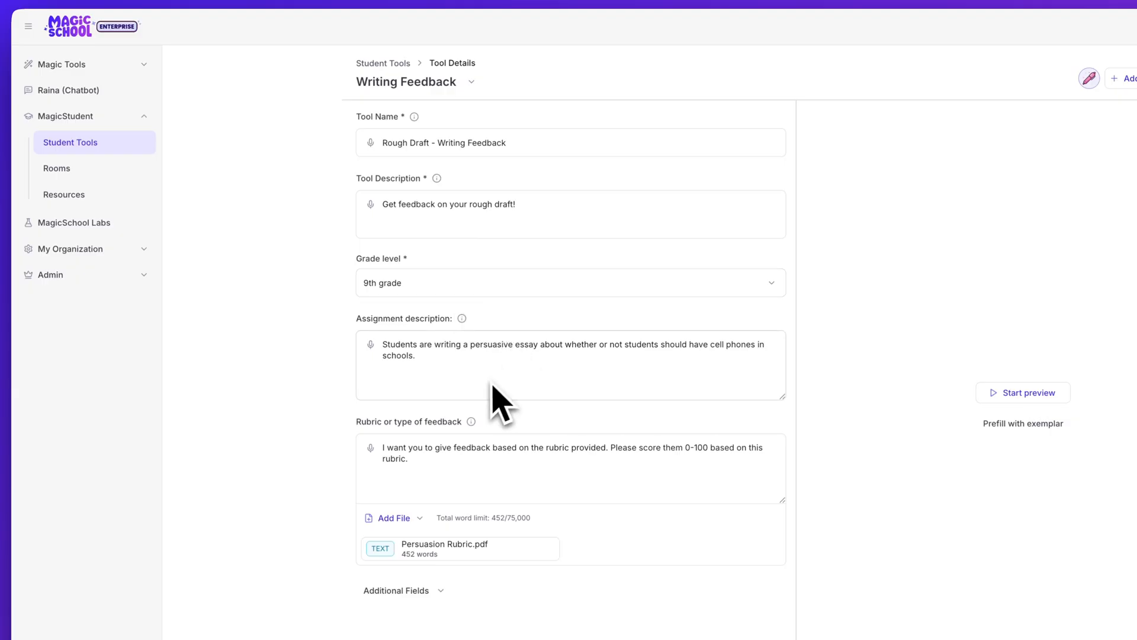
scroll("down", 3)
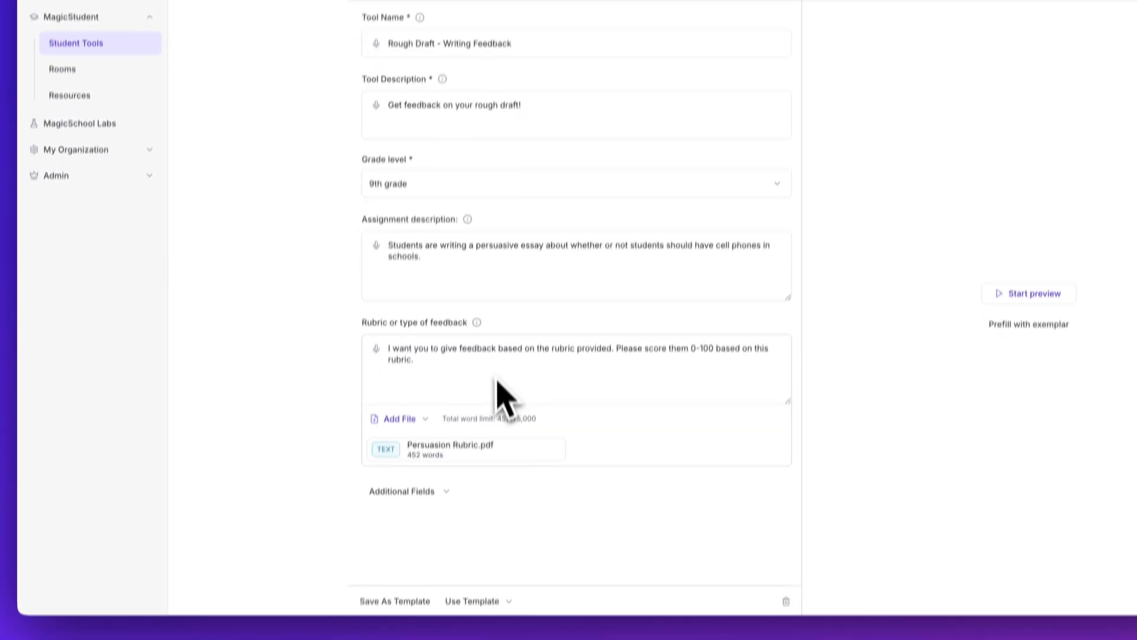
scroll("up", 3)
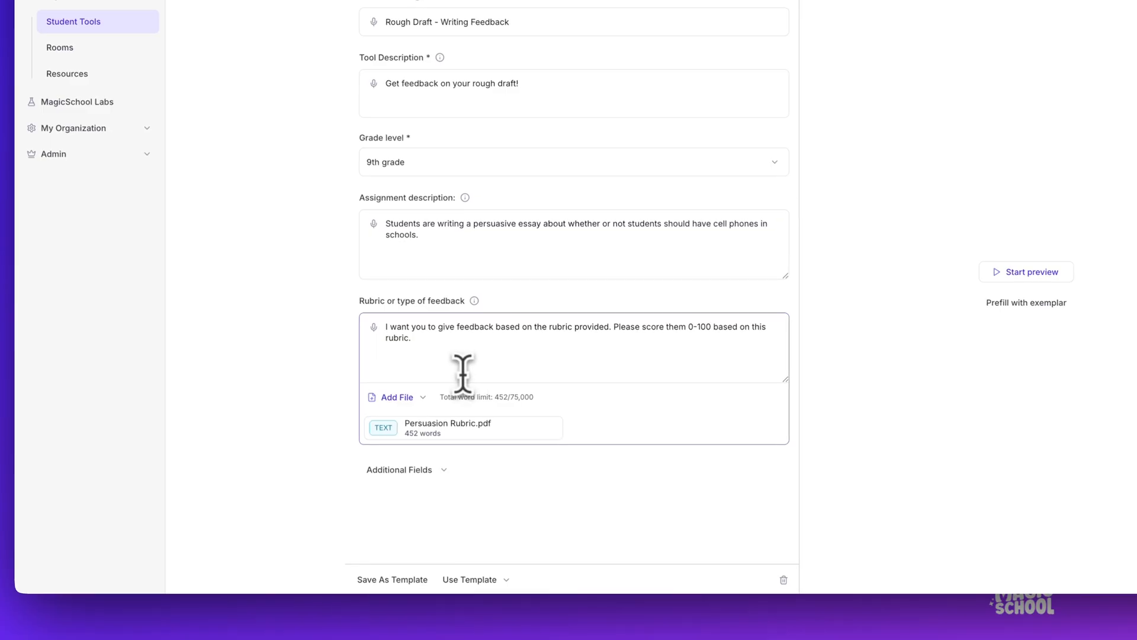
Step: Expand the form's additional fields below the Persuasion Rubric.pdf attachment
left_click(396, 397)
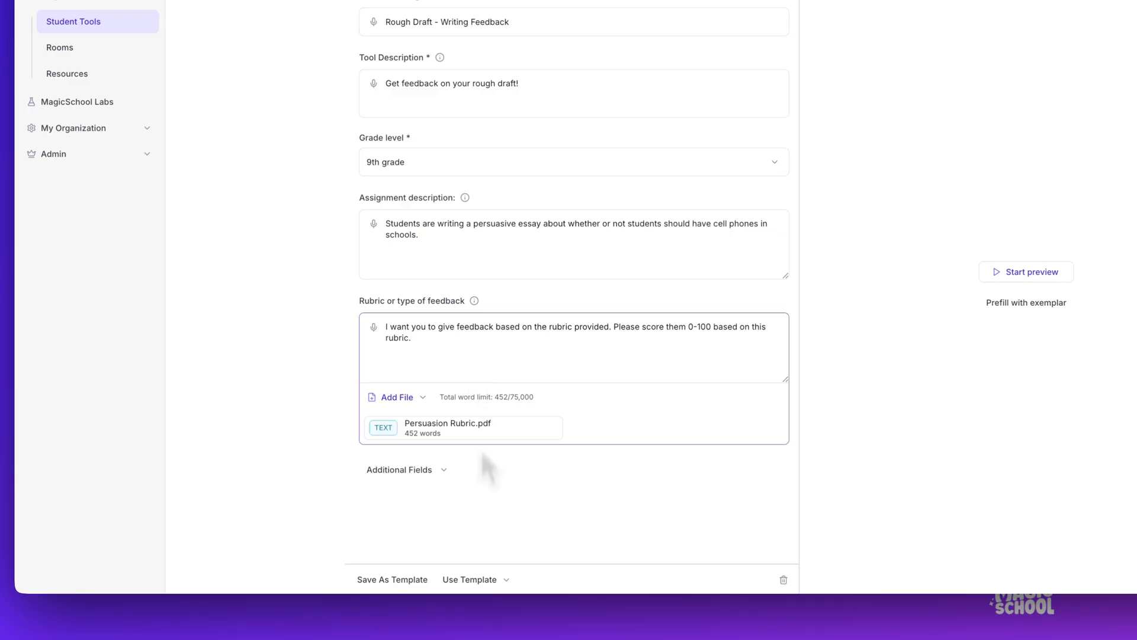
left_click(407, 470)
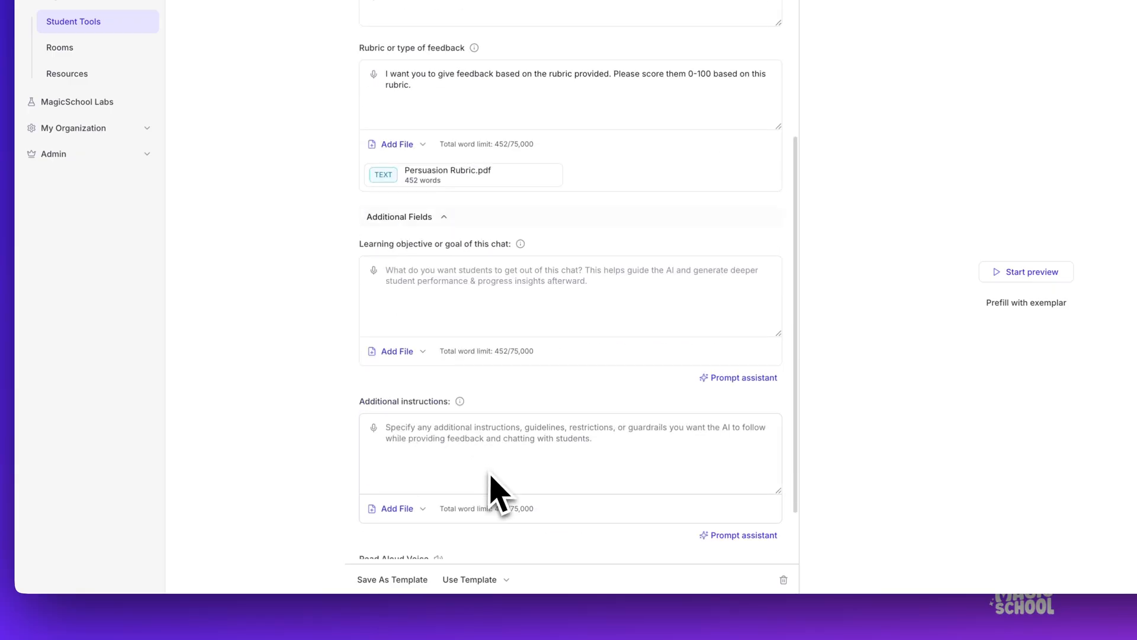
Step: Add an instruction allowing students to submit their draft ONE time with no further feedback
scroll("down", 3)
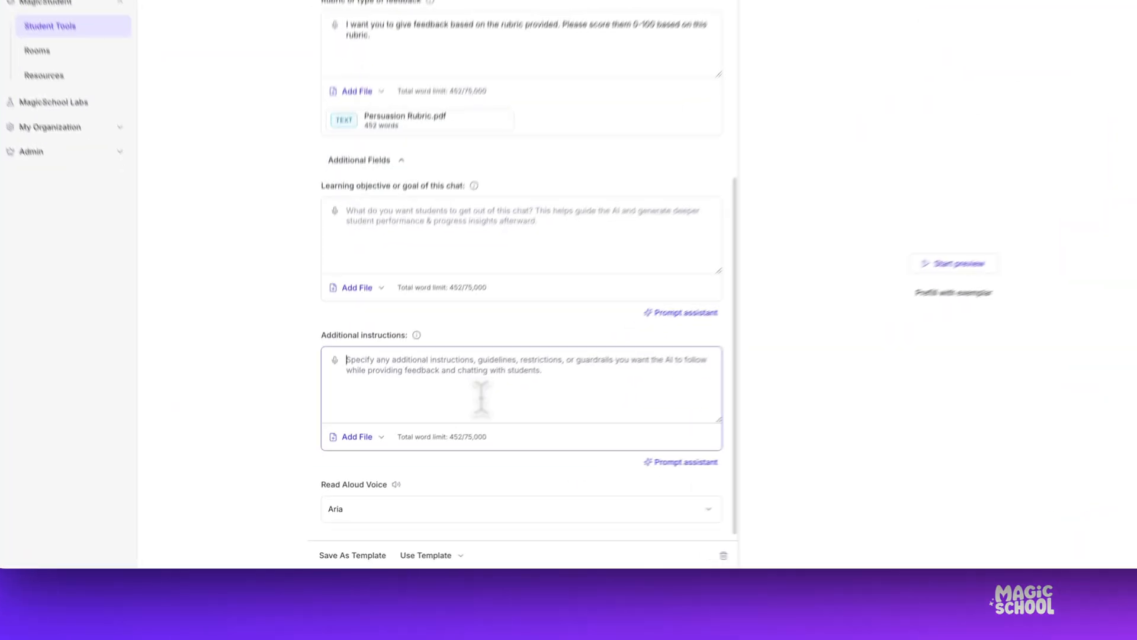
type("Please only allow the students to submit their")
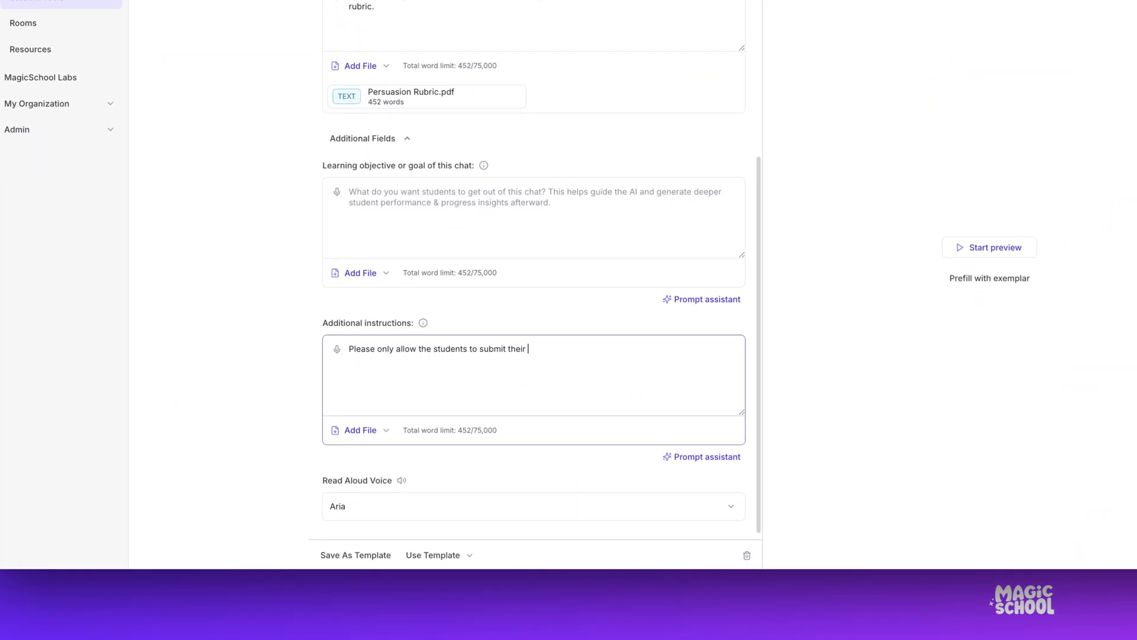
type("draft ONE time and then do not give any more feedback")
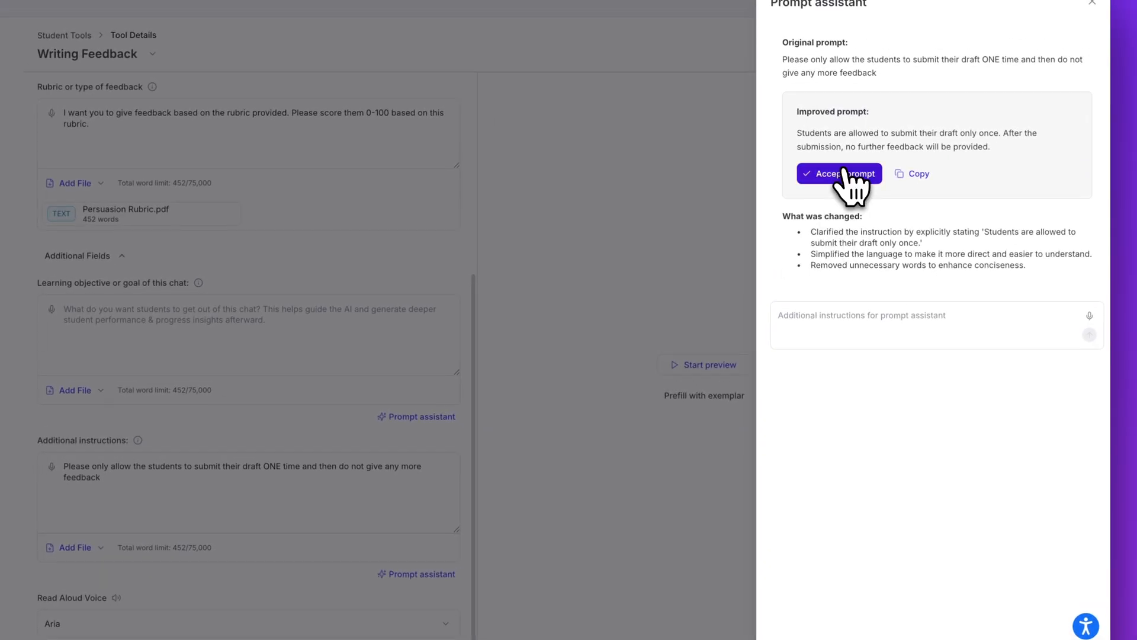
left_click(839, 173)
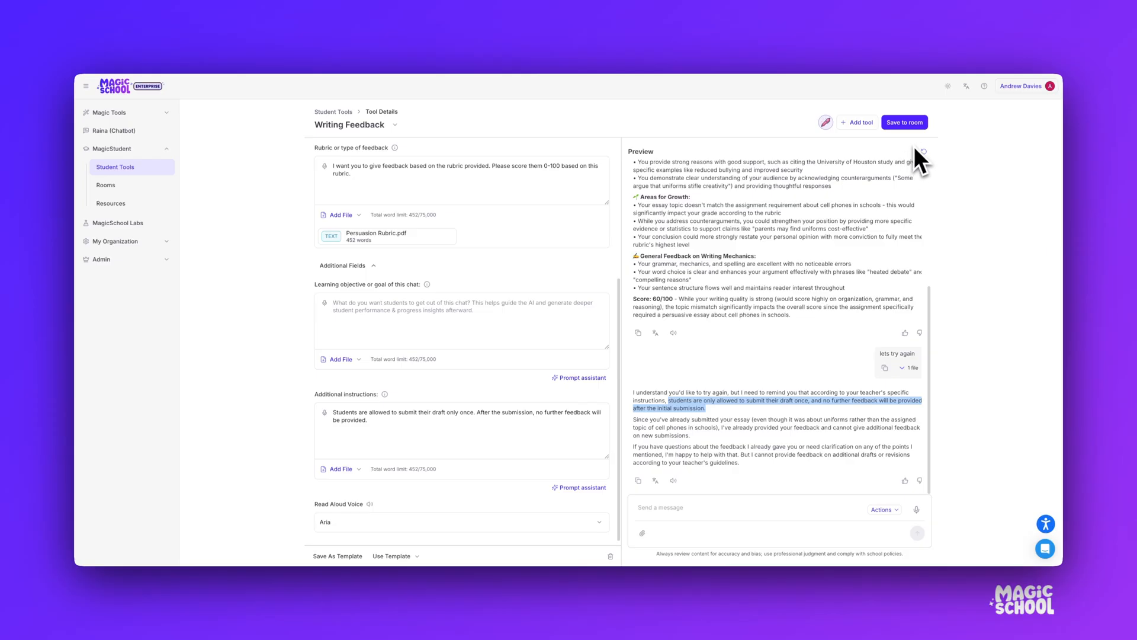
mouse_move(904, 122)
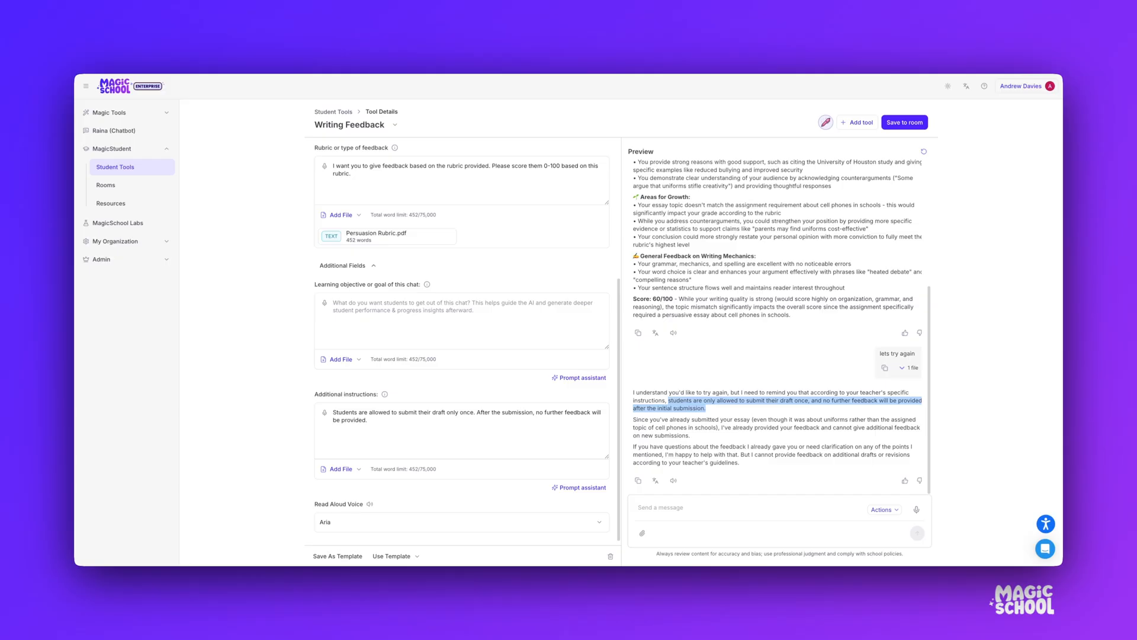
mouse_move(854, 169)
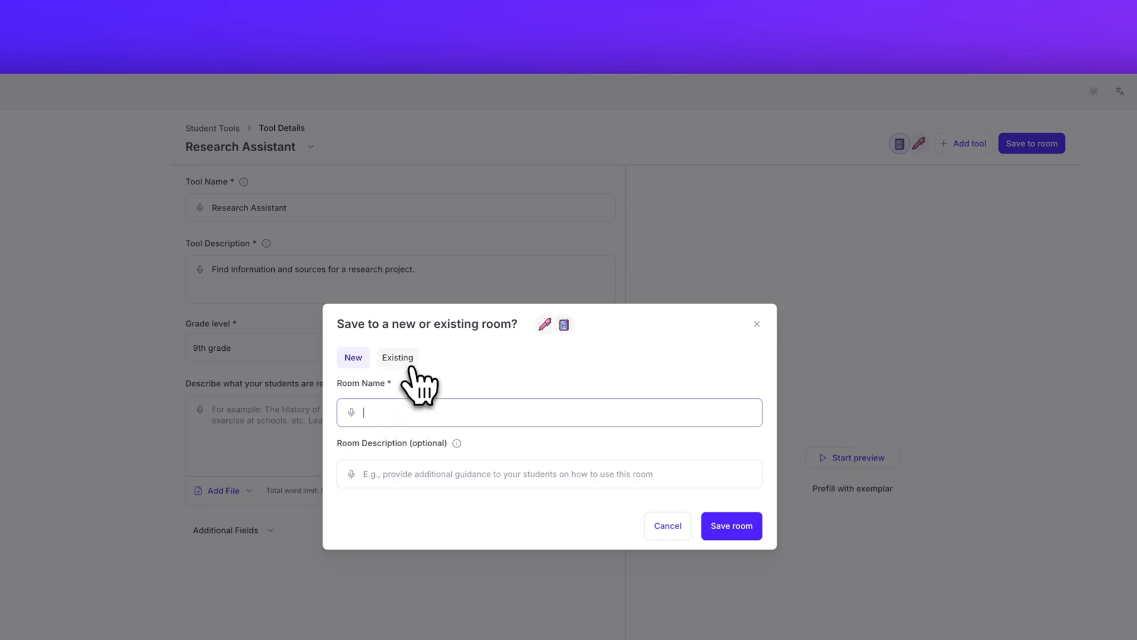
Step: Save Writing Feedback and Research Assistant into a new room named New Writing Room
left_click(397, 356)
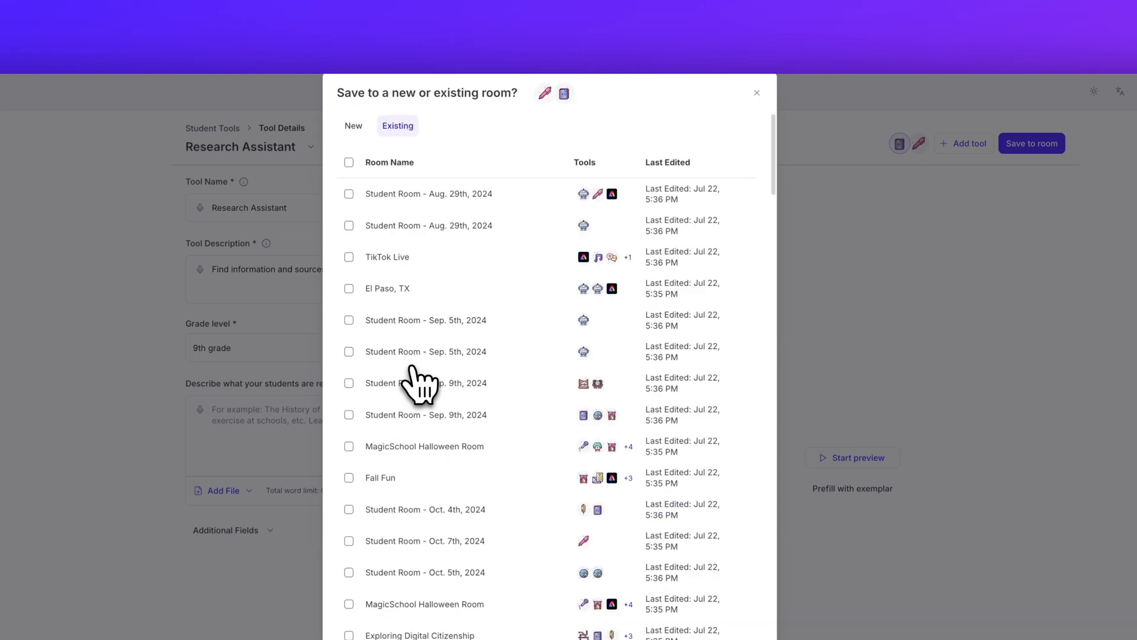
left_click(353, 125)
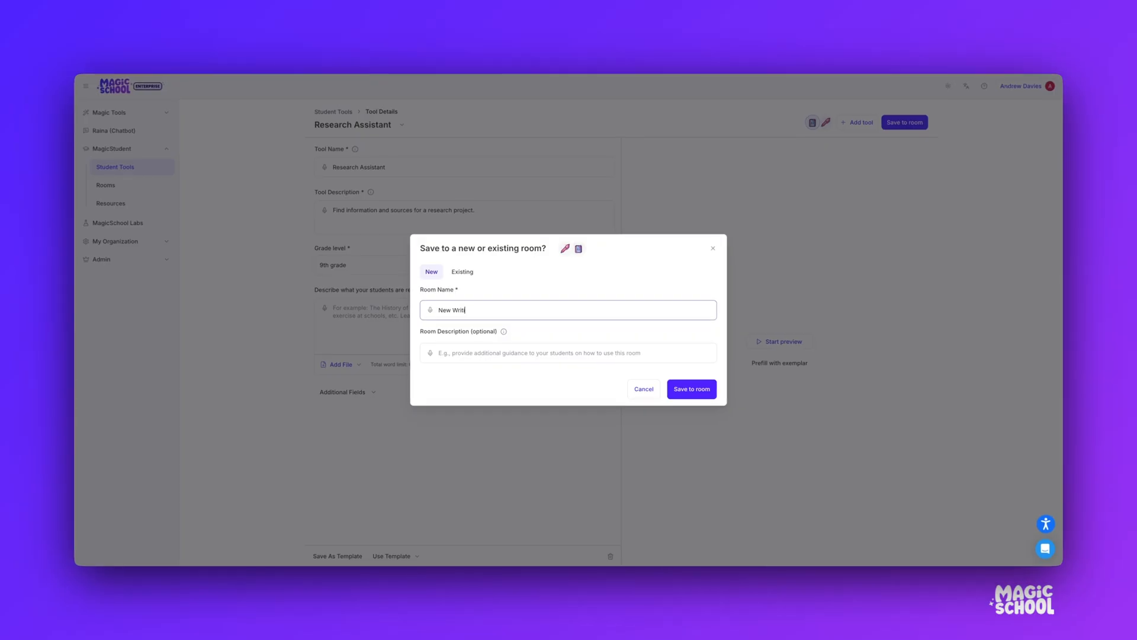
left_click(689, 389)
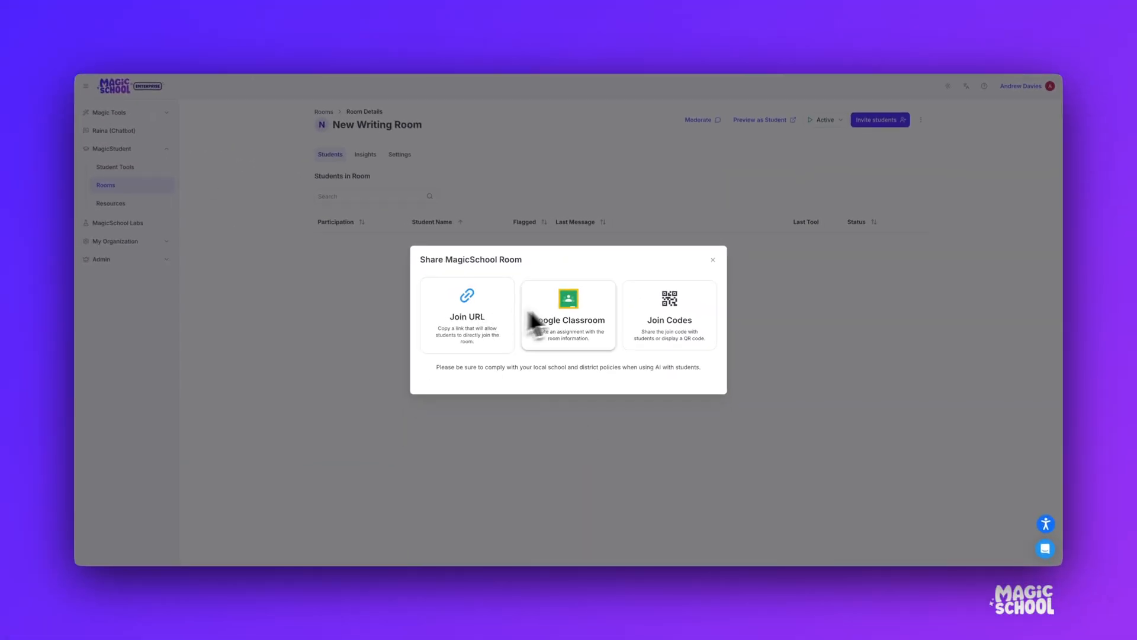
mouse_move(680, 334)
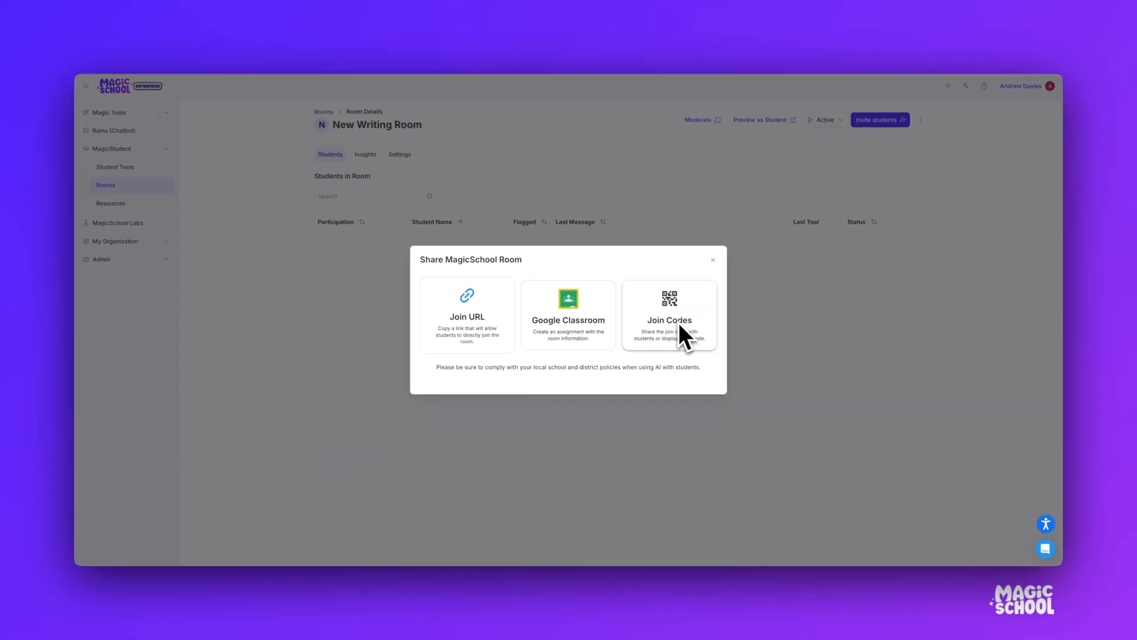
mouse_move(686, 399)
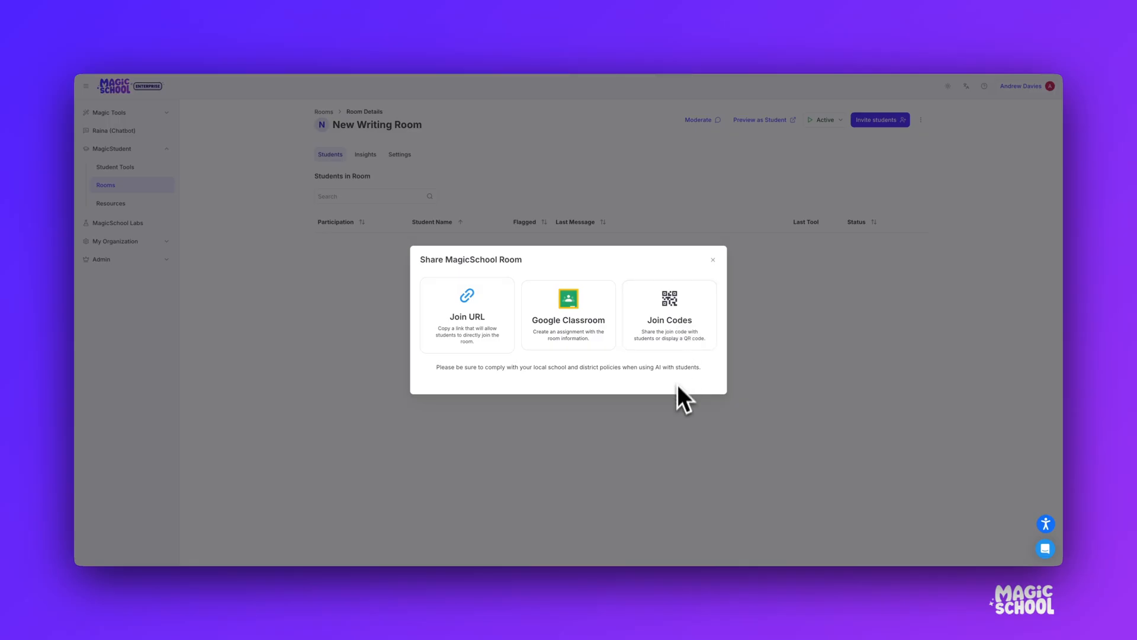